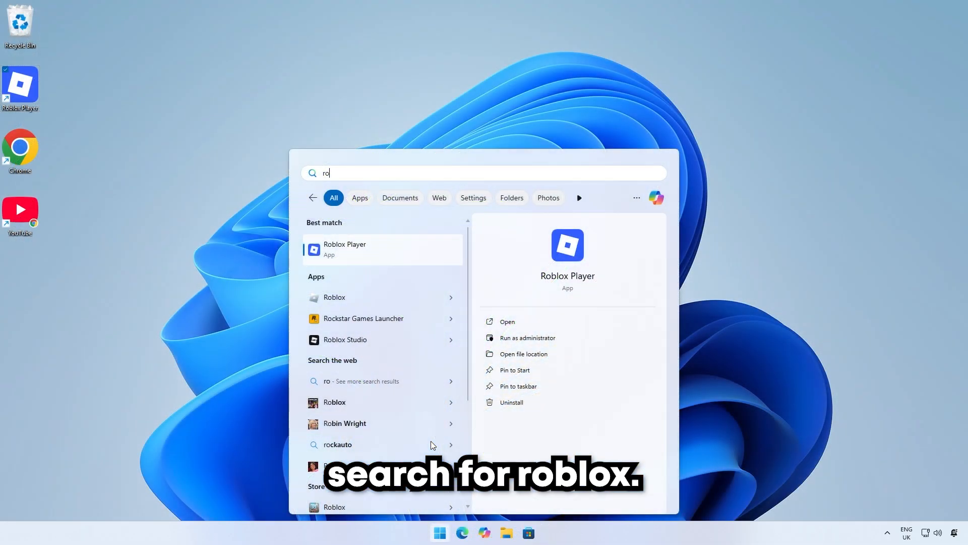
# - Bring up the context menu for the Roblox Player search result to reach its file location
pyautogui.rightClick(344, 250)
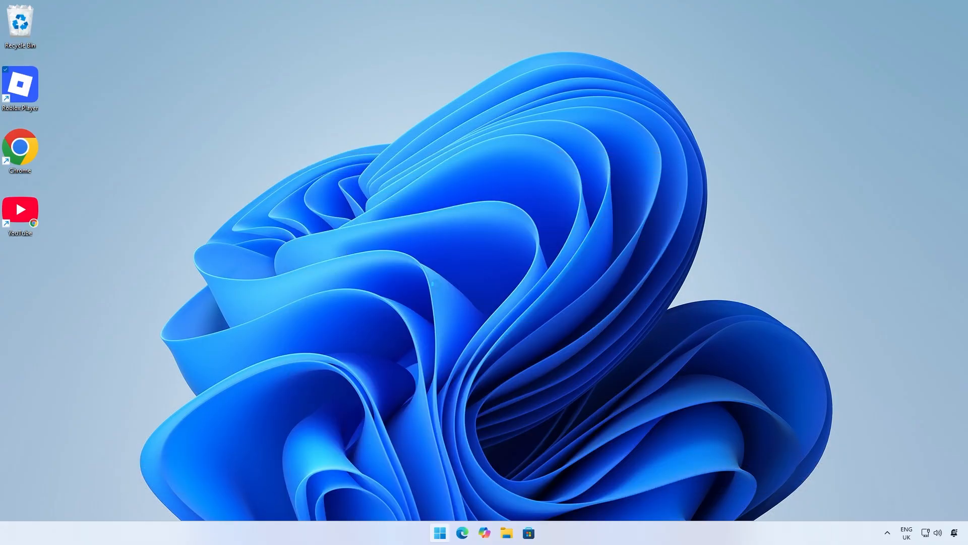
# - Set the Roblox Player shortcut to Windows 8 compatibility with full-screen optimisations disabled
pyautogui.rightClick(359, 162)
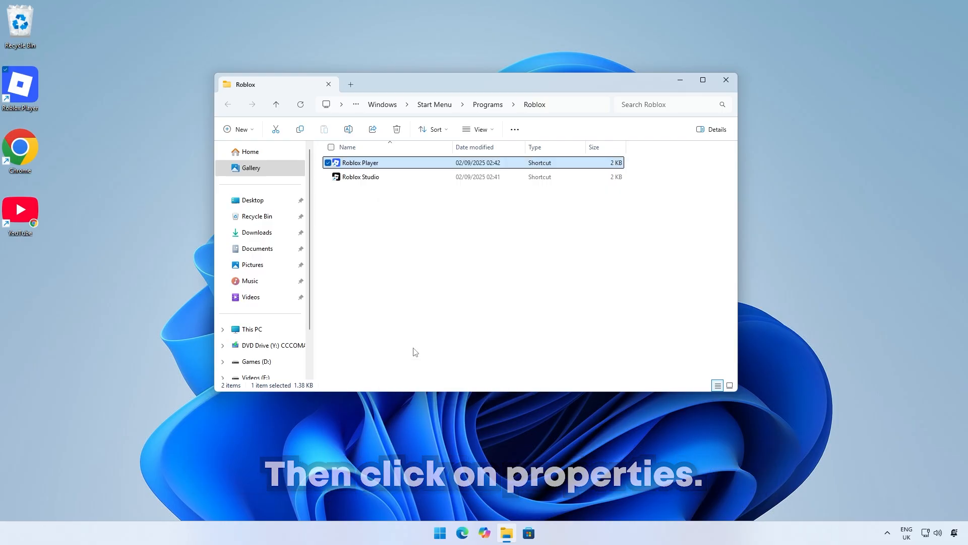
pyautogui.click(507, 61)
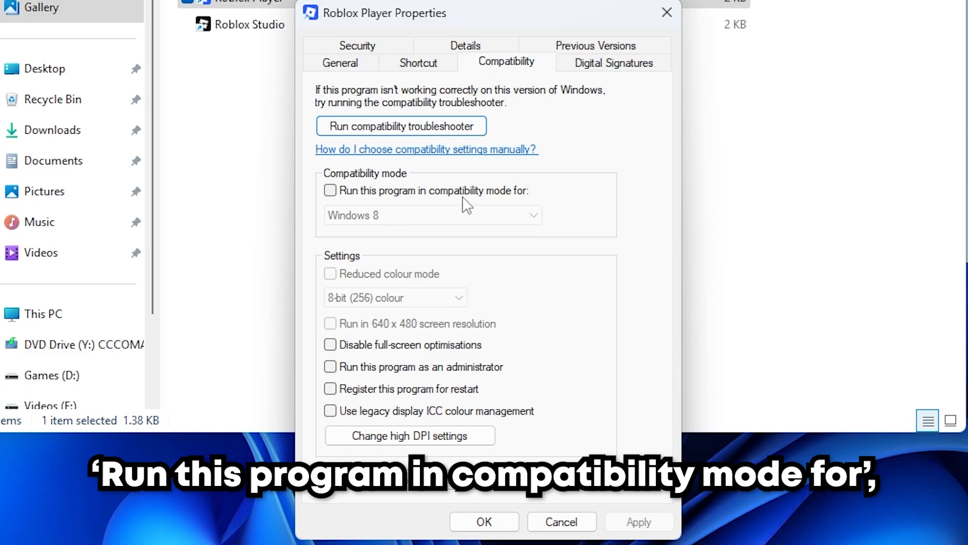
pyautogui.click(330, 190)
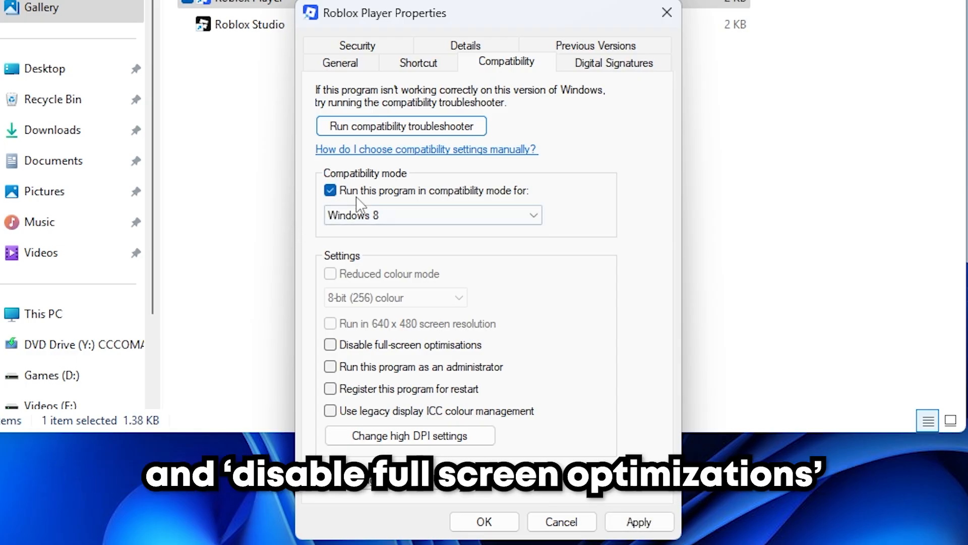
pyautogui.click(331, 344)
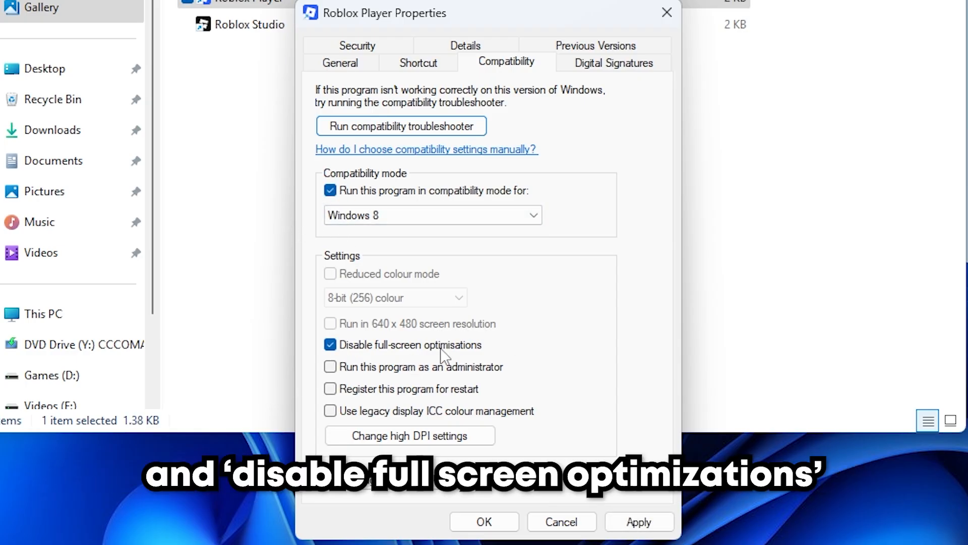
pyautogui.click(330, 366)
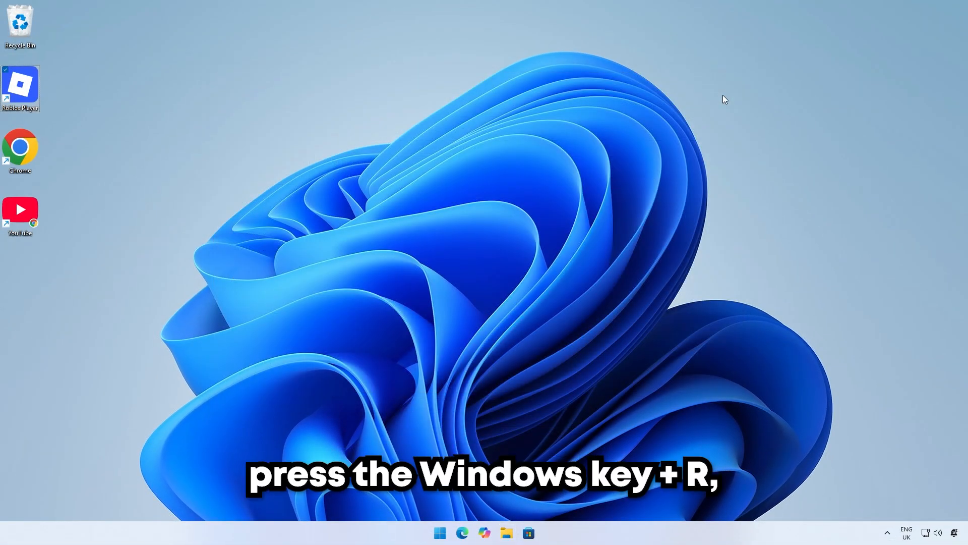
pyautogui.press('win+r')
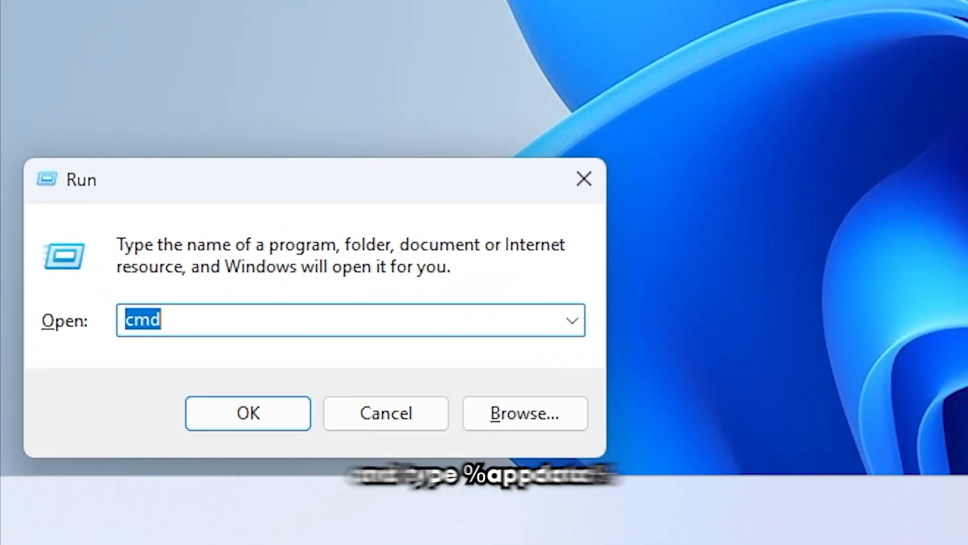
pyautogui.write('%localappda')
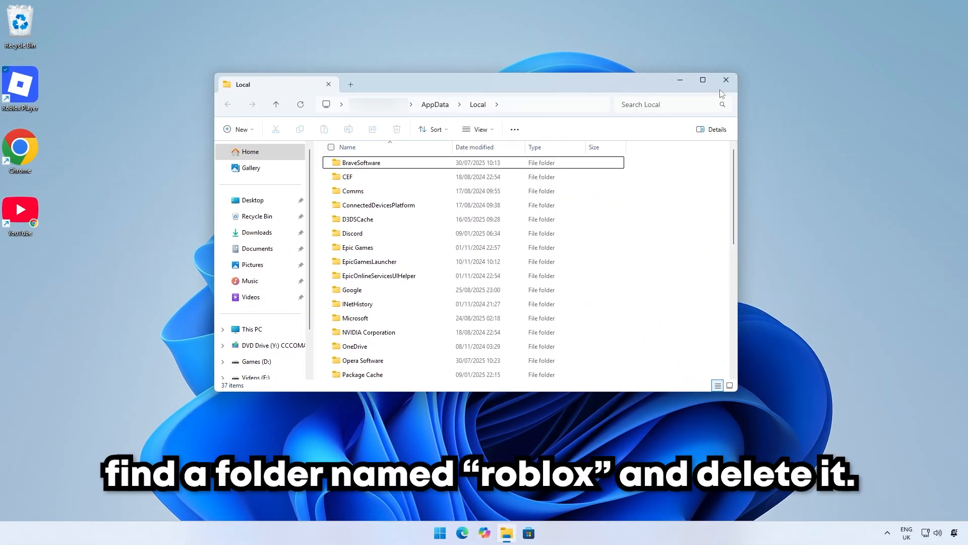
# - Select and delete the Roblox folder in AppData Local
pyautogui.click(351, 287)
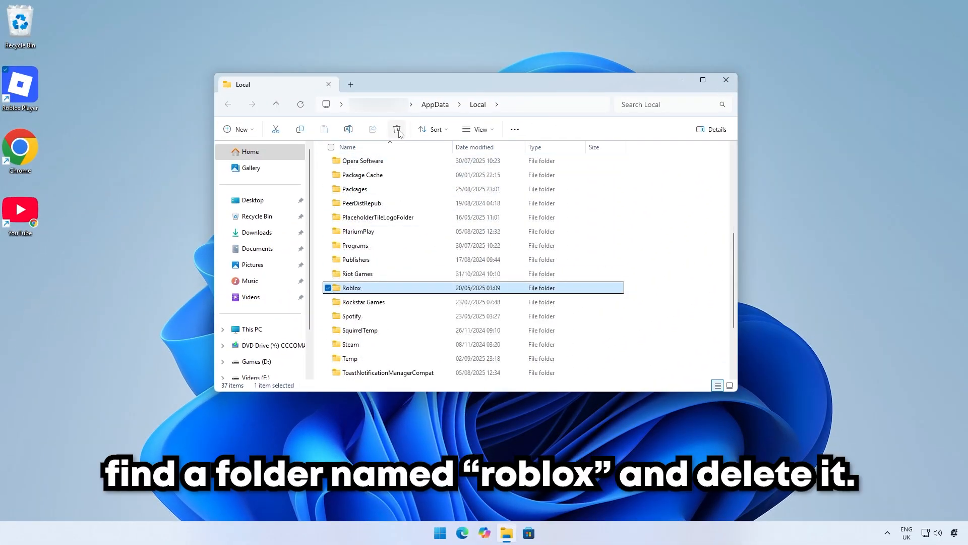
pyautogui.click(397, 129)
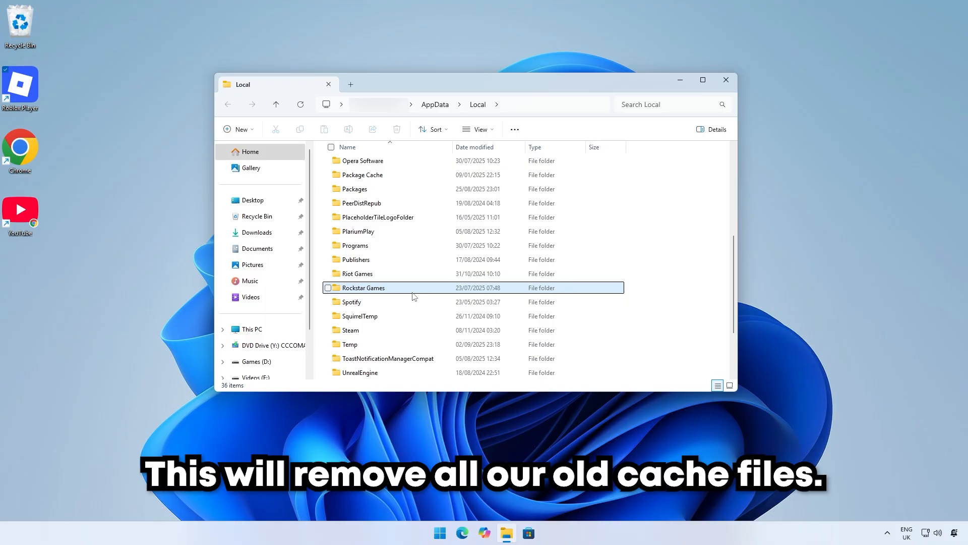